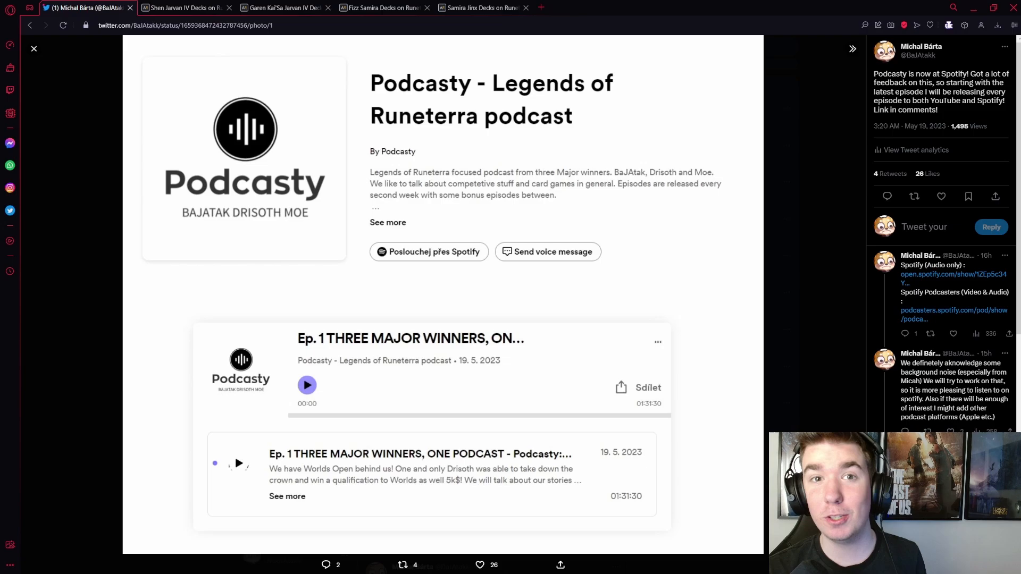
- Show the Shen Jarvan IV decklist with 6 champions, 22 units and 12 spells
click(185, 7)
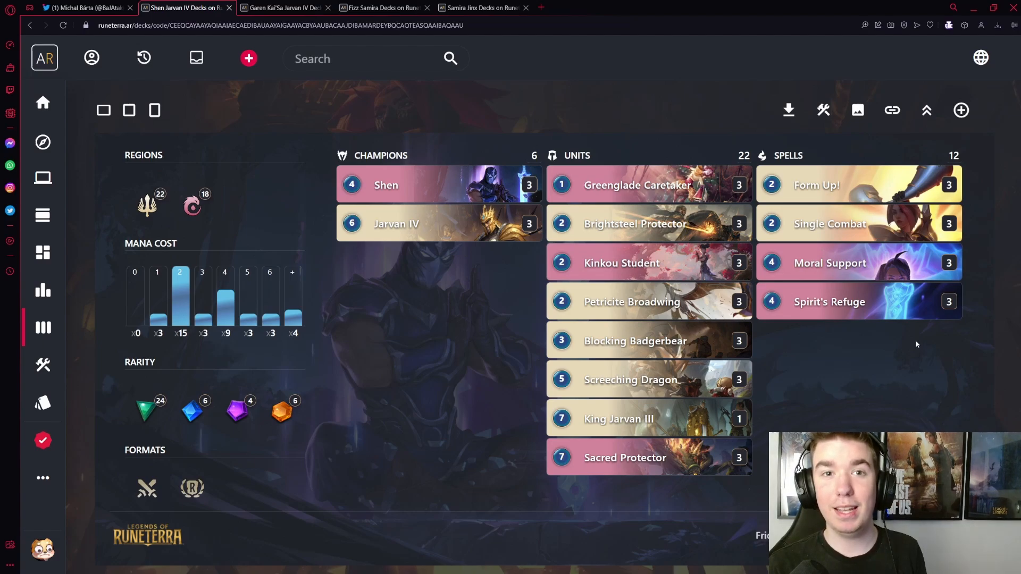
- Switch to the Garen Kai'Sa Jarvan IV decklist with 6 champions, 24 units, 10 spells
click(283, 7)
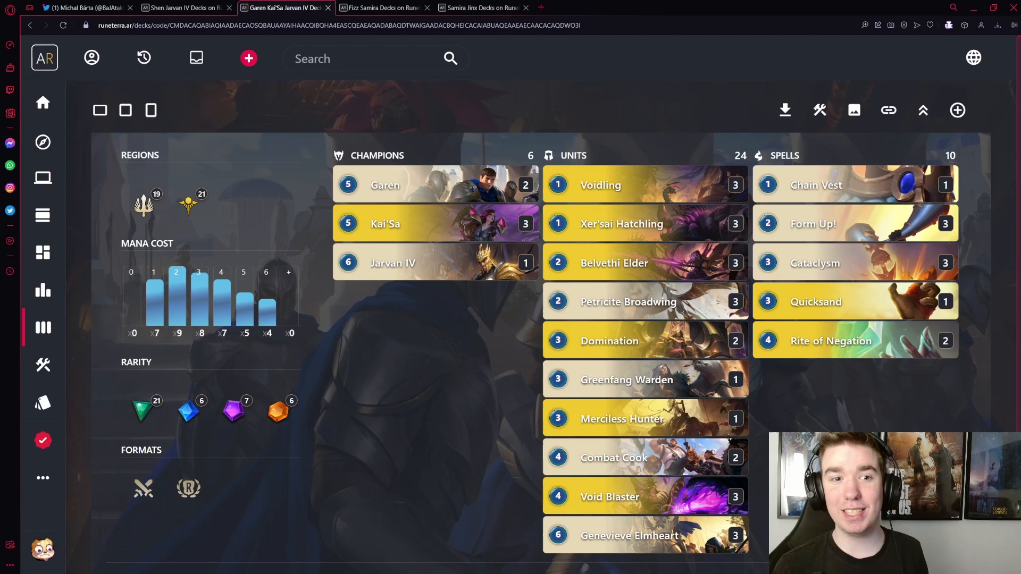
mouse_move(807, 377)
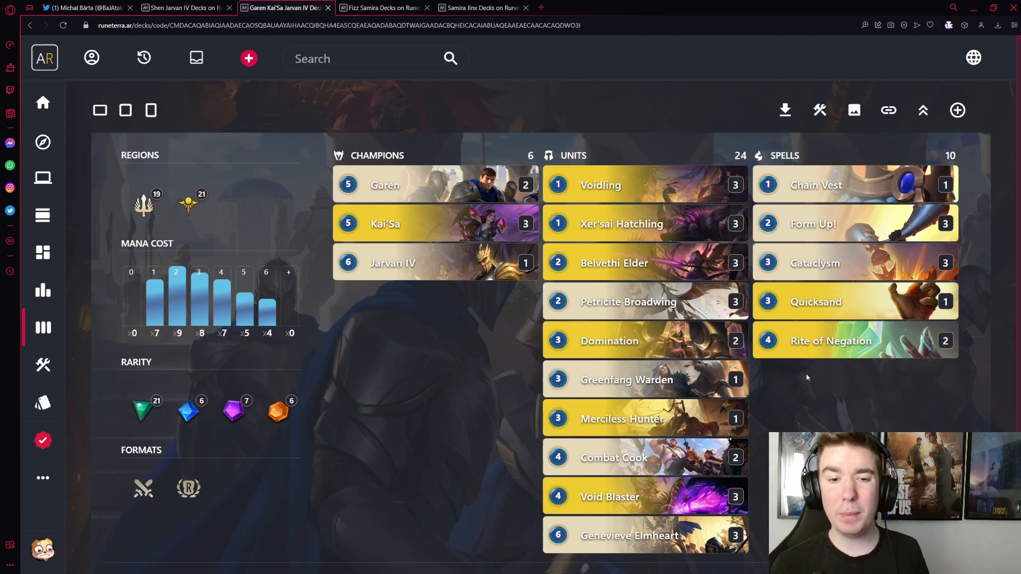
mouse_move(816, 185)
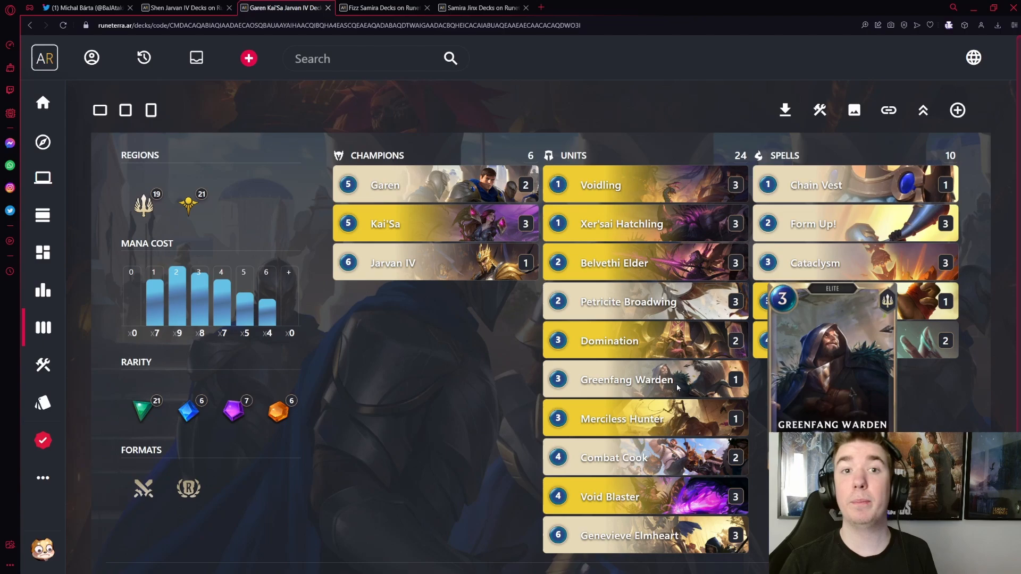
mouse_move(384, 185)
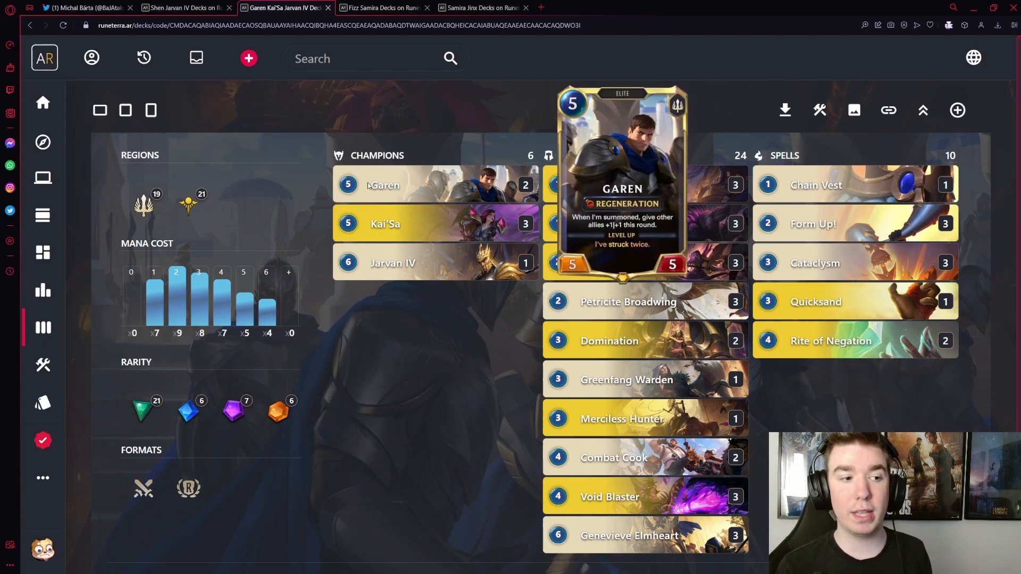
mouse_move(418, 223)
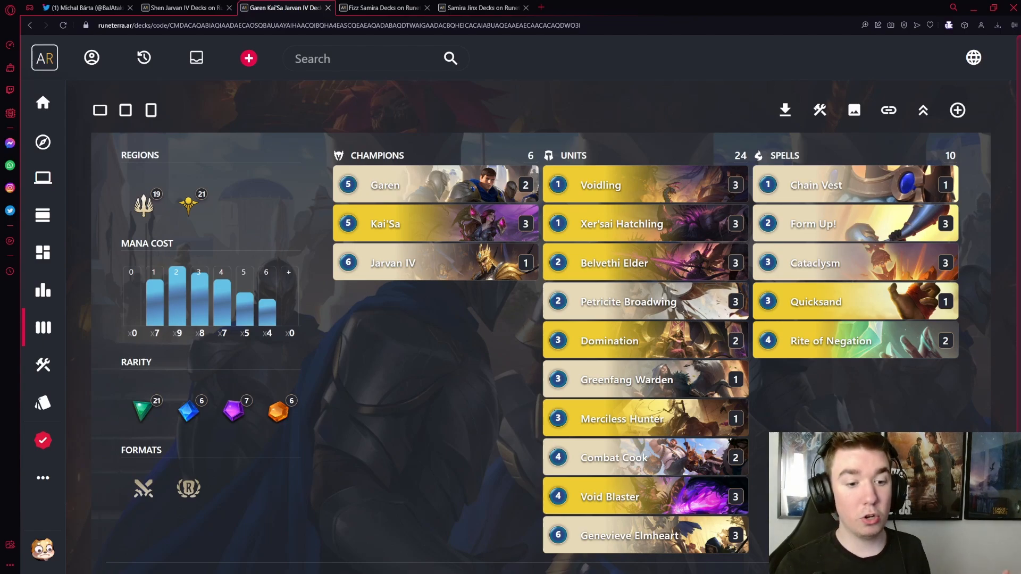
mouse_move(384, 223)
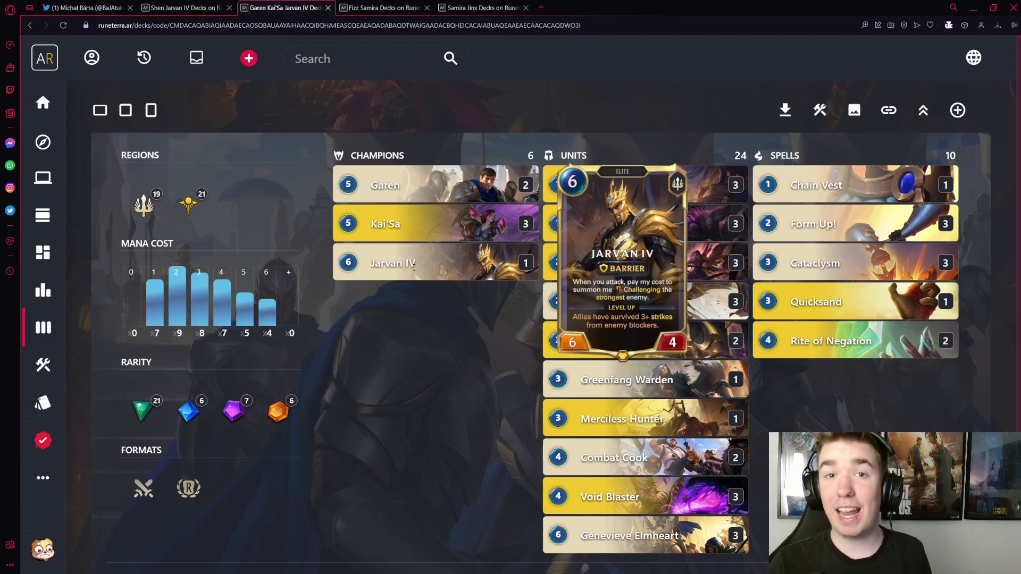
mouse_move(382, 430)
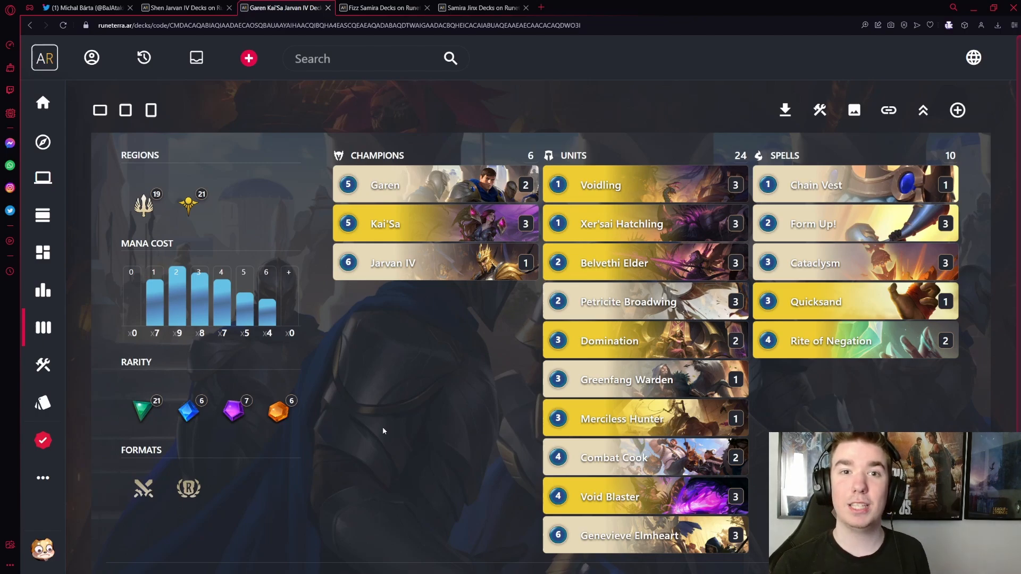
- Switch to the Fizz Samira decklist with 6 champions, 10 units and 24 spells
click(383, 7)
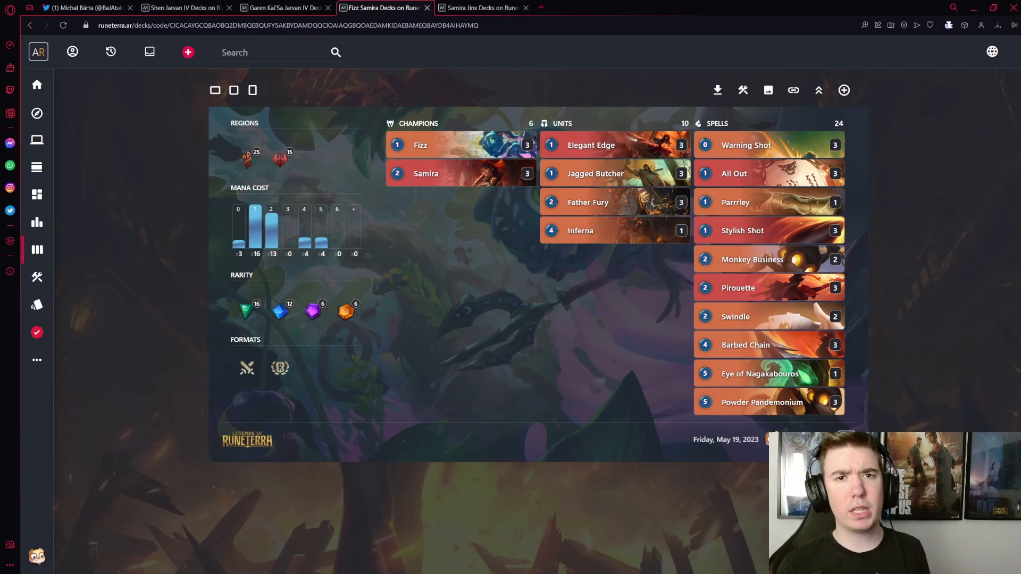
mouse_move(740, 230)
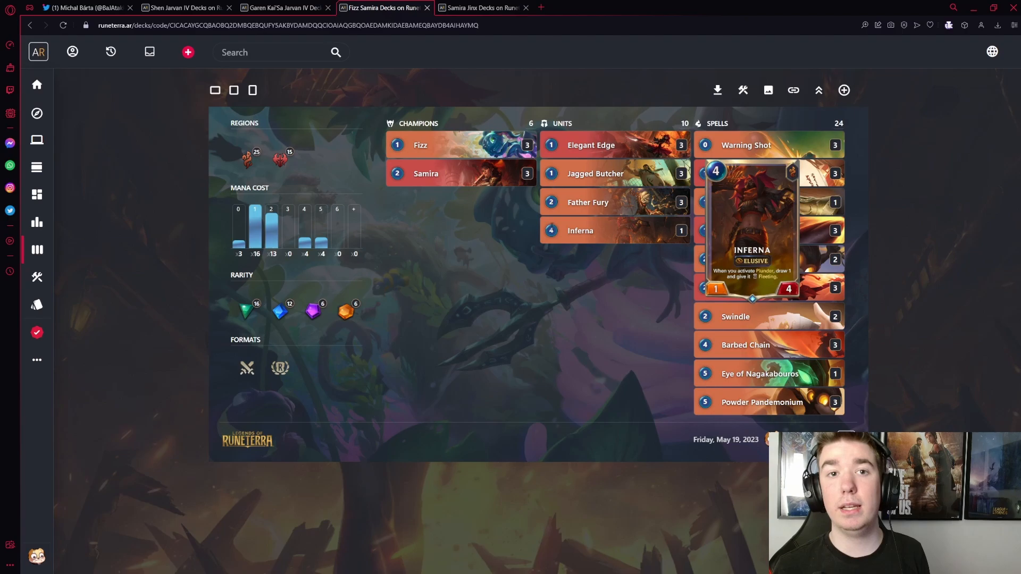
mouse_move(561, 276)
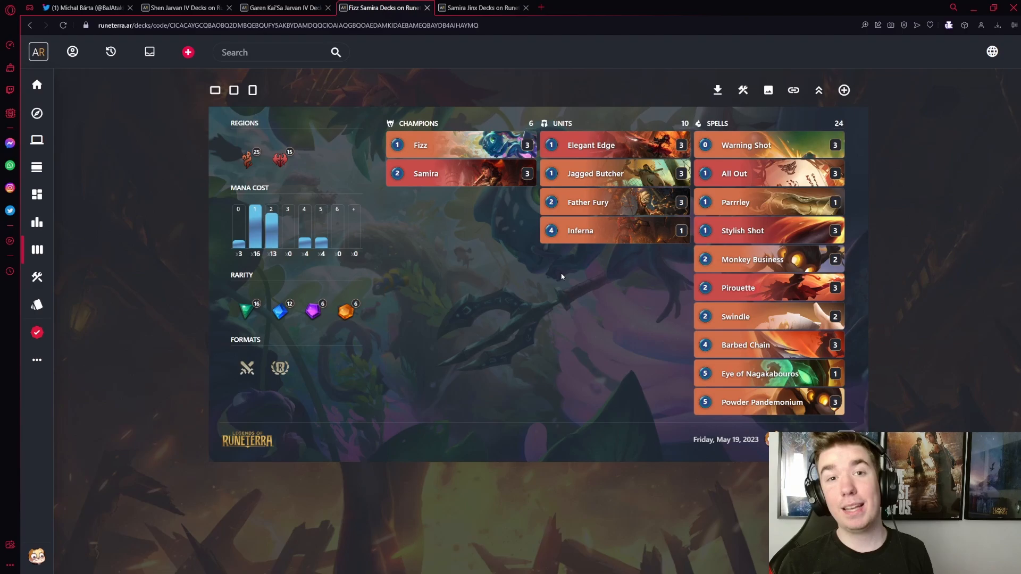
- Show the Samira Jinx decklist, then return to the podcast announcement tweet
click(481, 8)
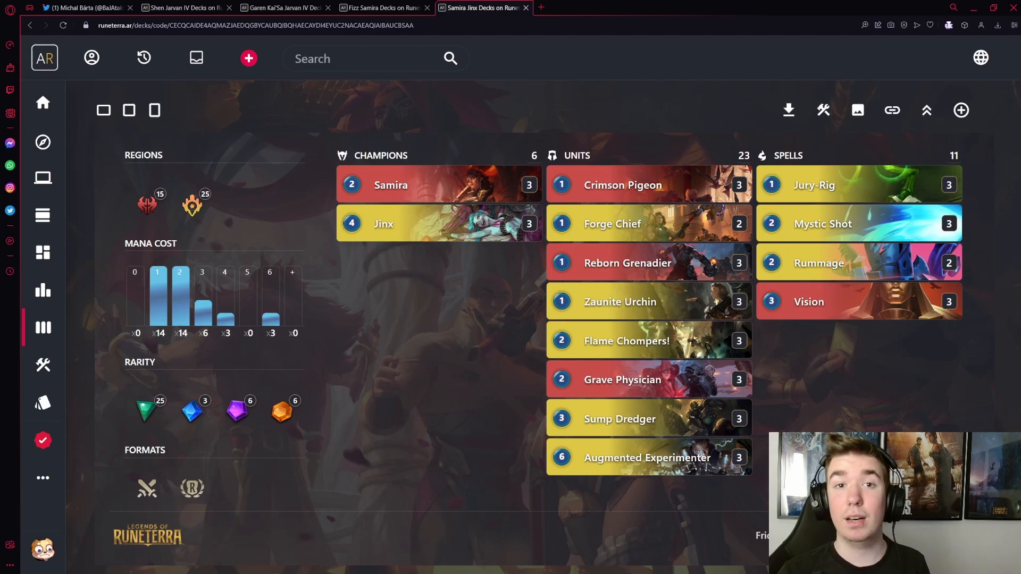
click(81, 8)
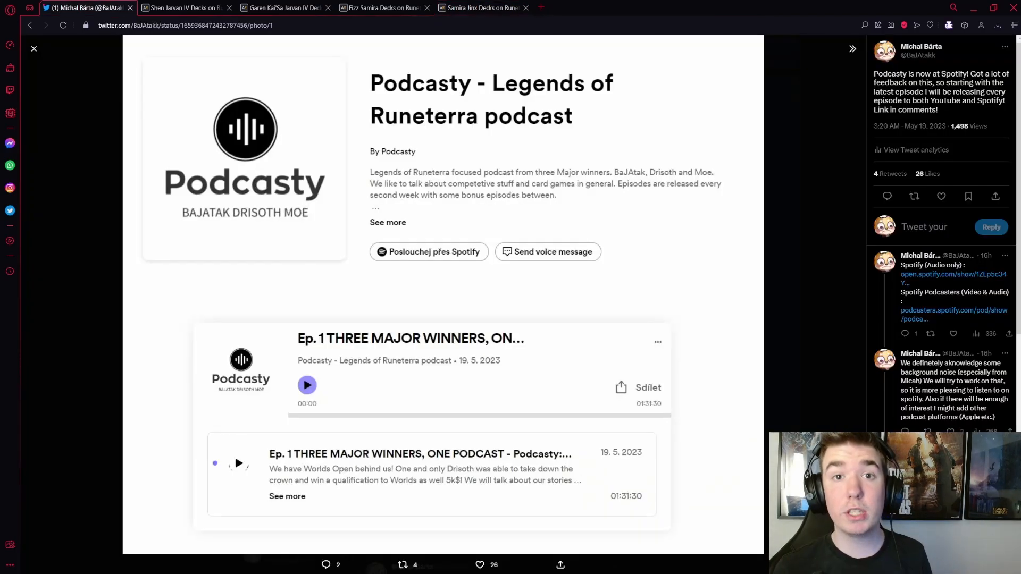